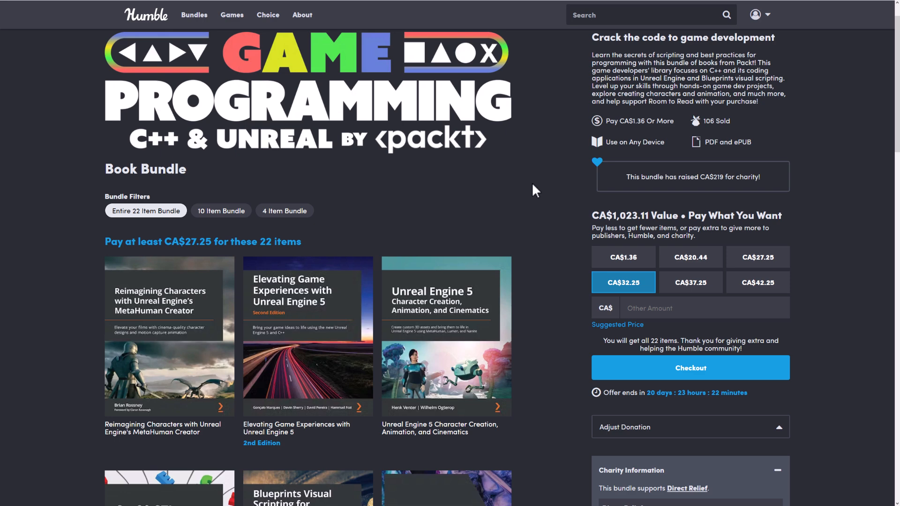
Step: Scroll the bundle page and filter to the 4 Item Bundle tier of four Unreal Engine books from CA$1.36
scroll(down, 3)
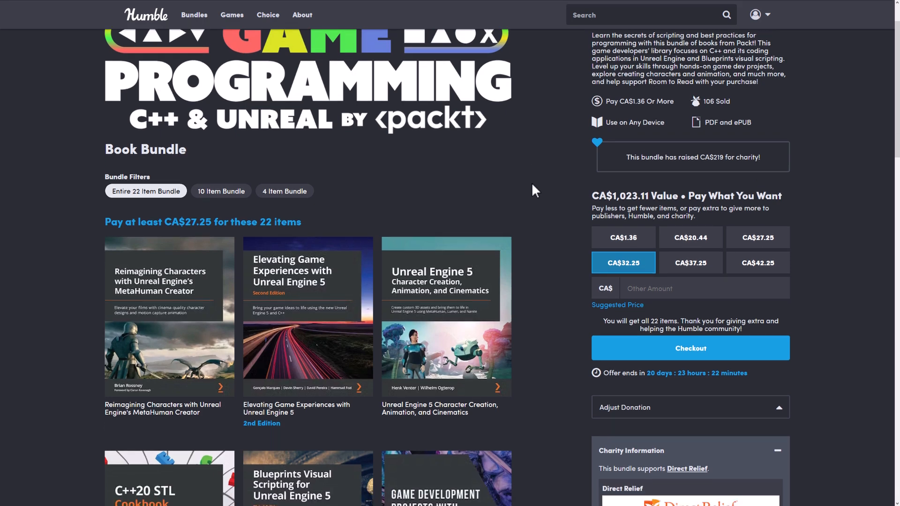
scroll(down, 3)
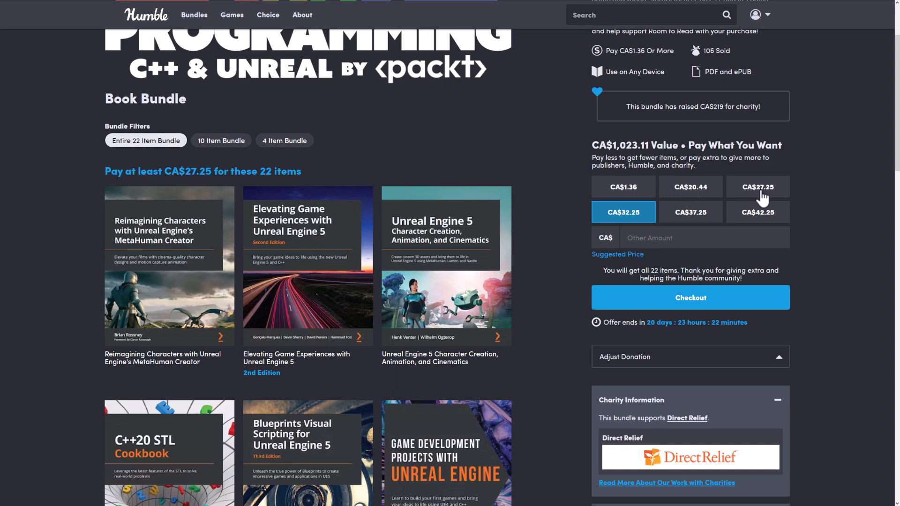
scroll(down, 3)
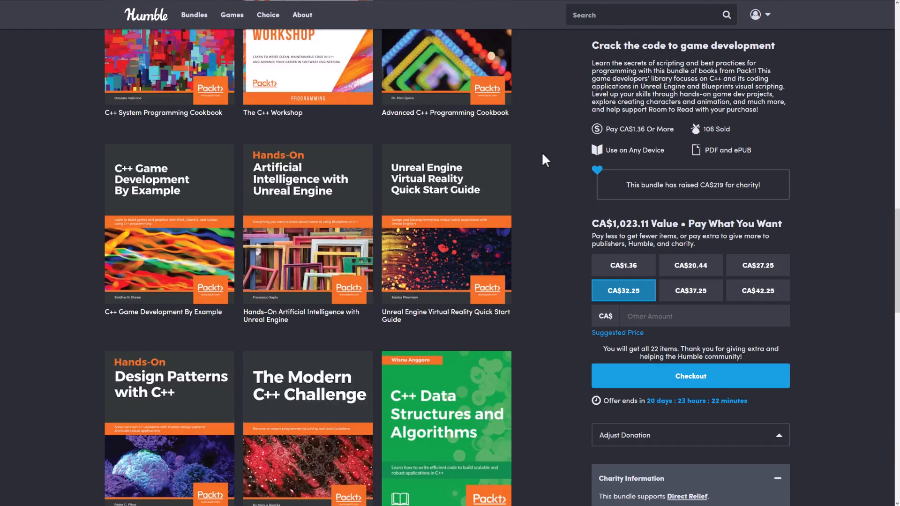
scroll(down, 3)
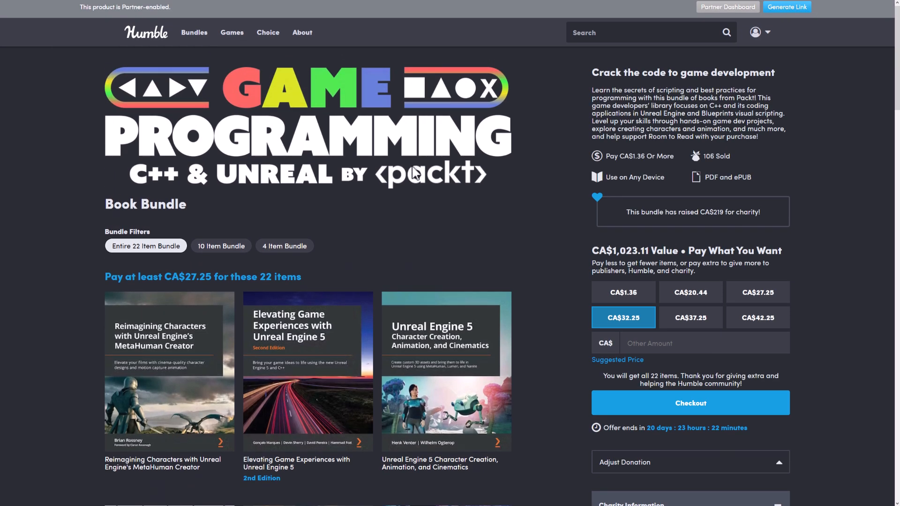
scroll(down, 3)
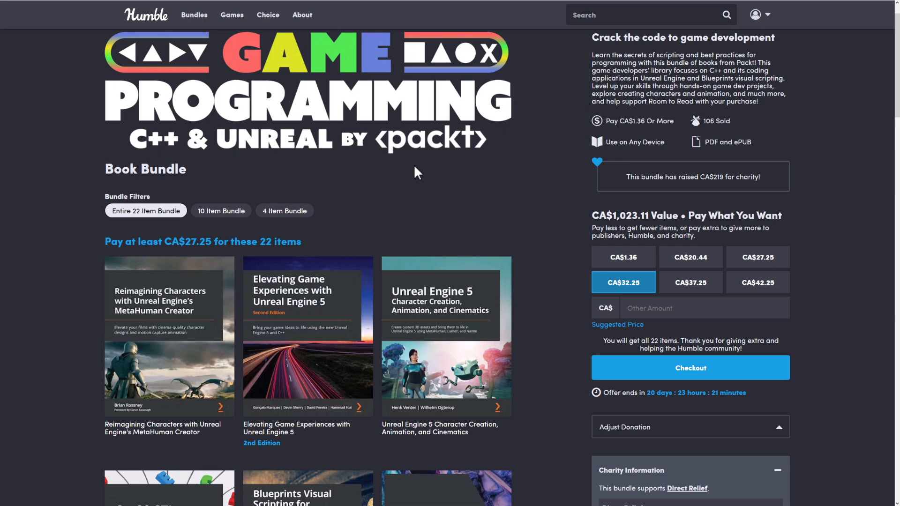
mouse_move(286, 222)
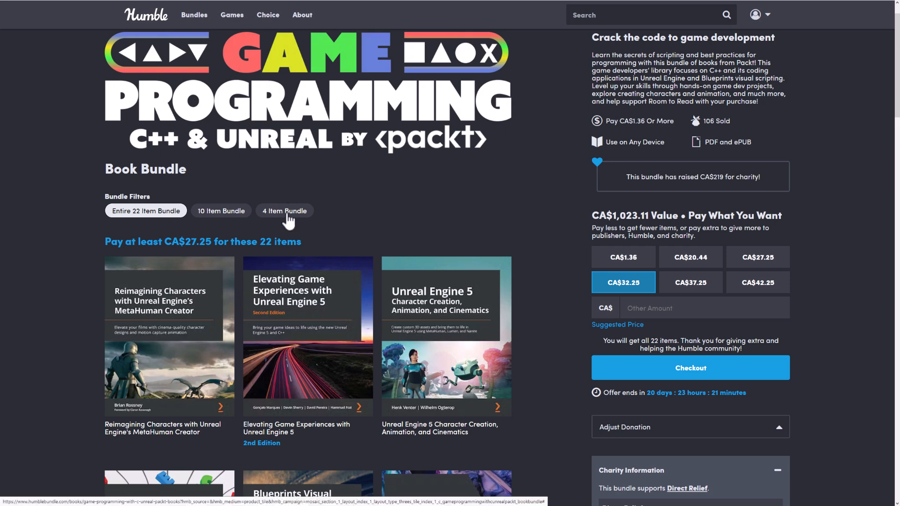
click(284, 211)
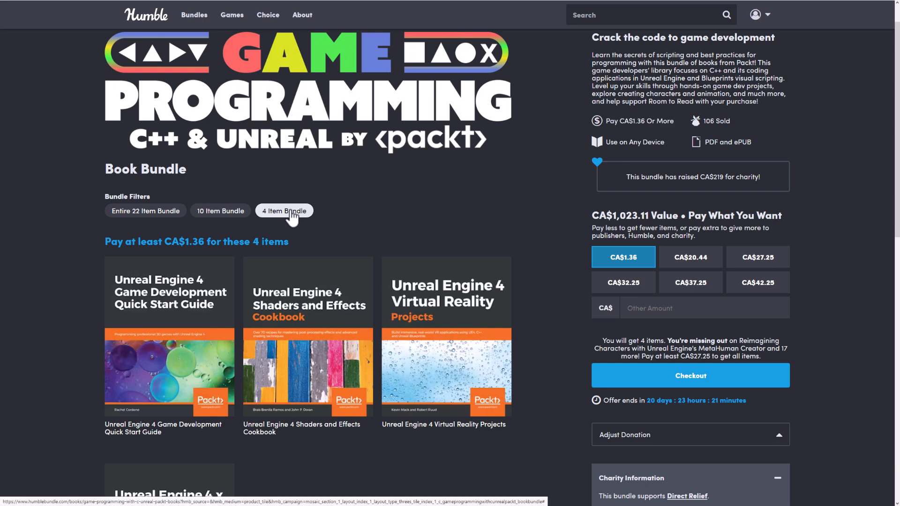
scroll(down, 3)
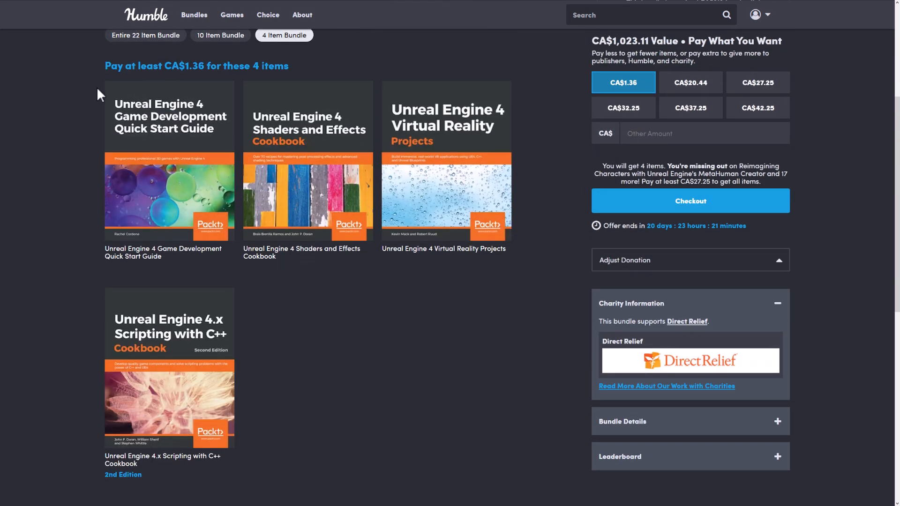
mouse_move(728, 265)
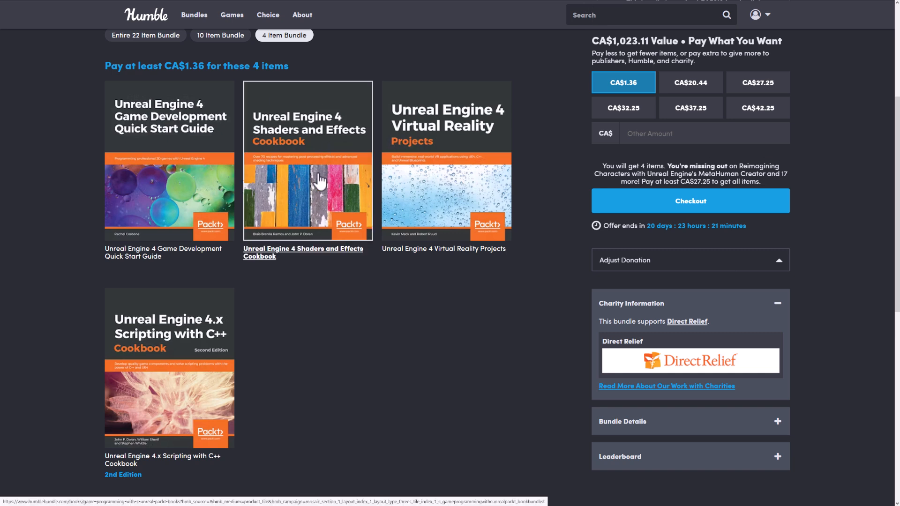
mouse_move(279, 150)
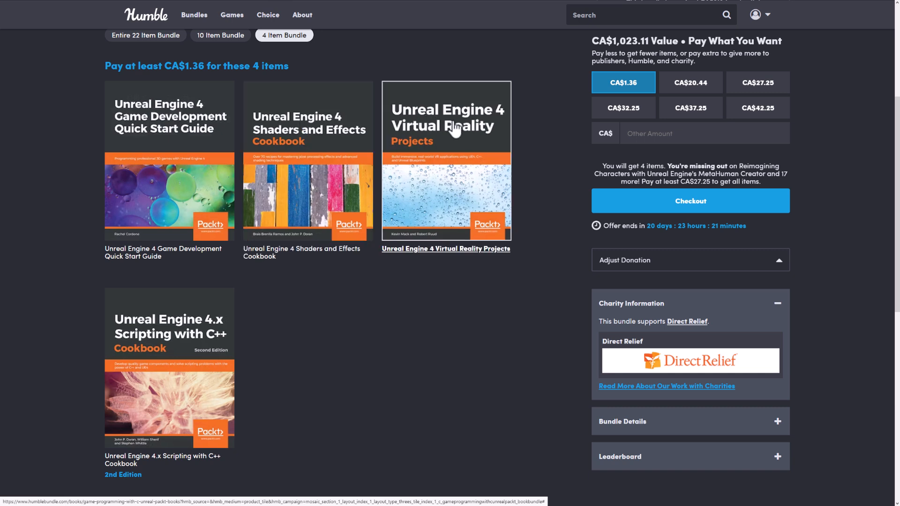
mouse_move(149, 335)
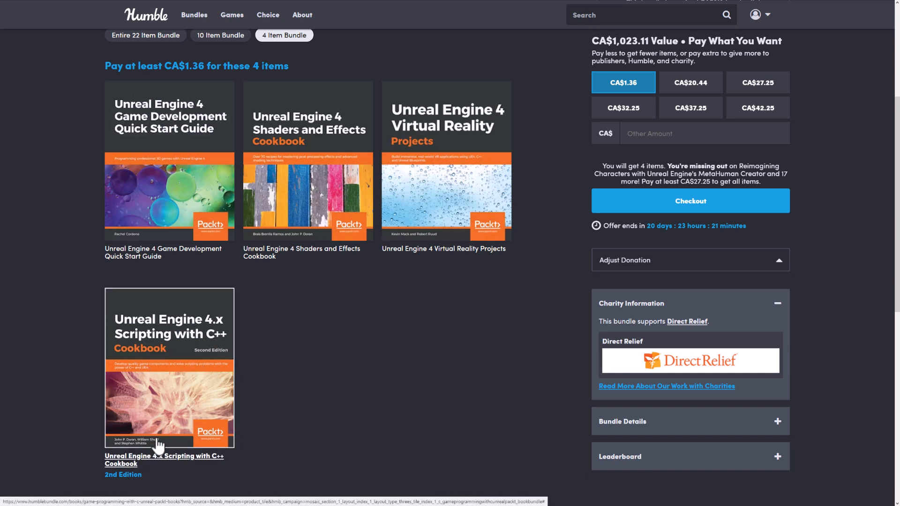
mouse_move(210, 333)
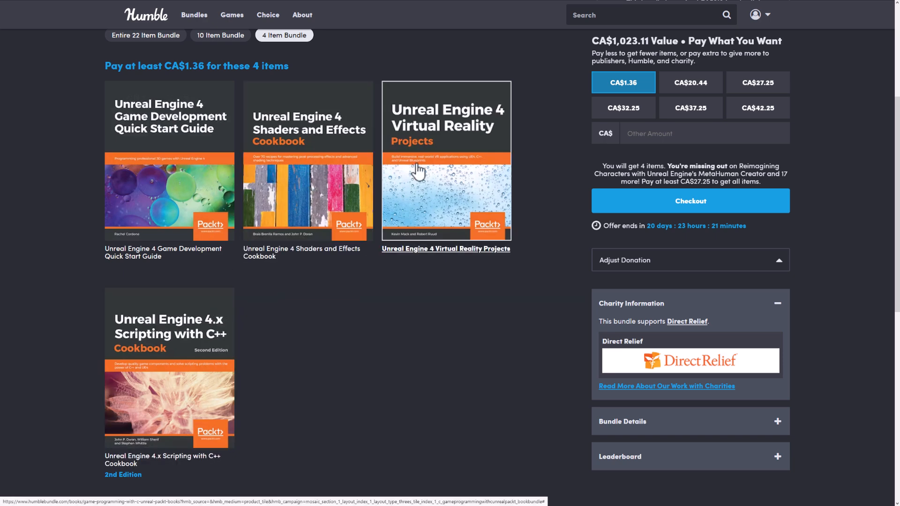
mouse_move(258, 27)
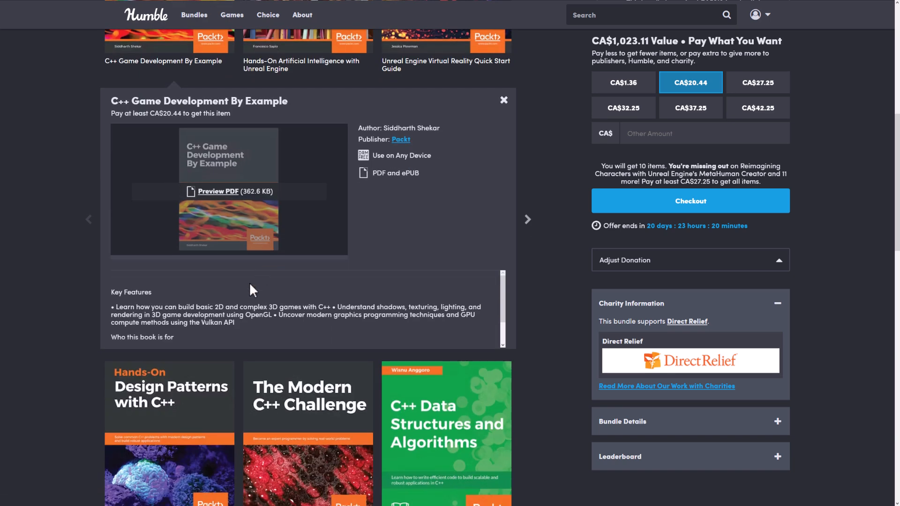
mouse_move(240, 310)
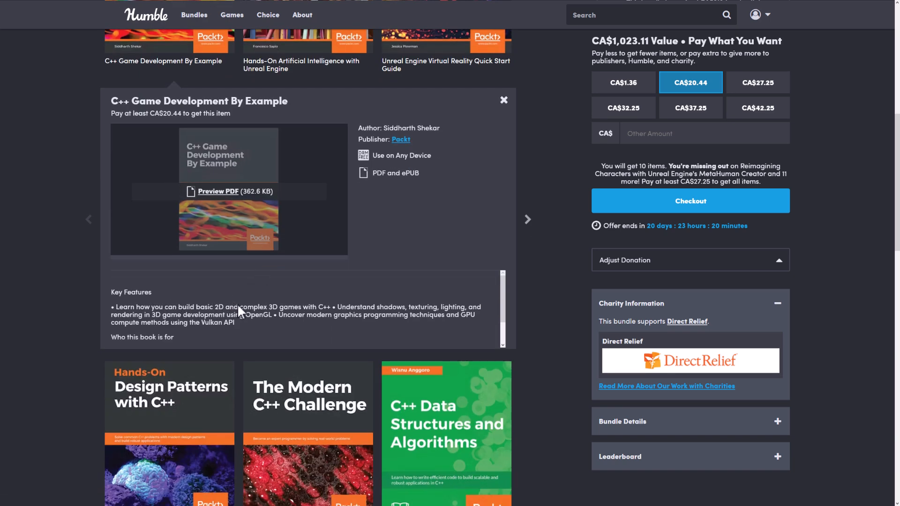
mouse_move(228, 320)
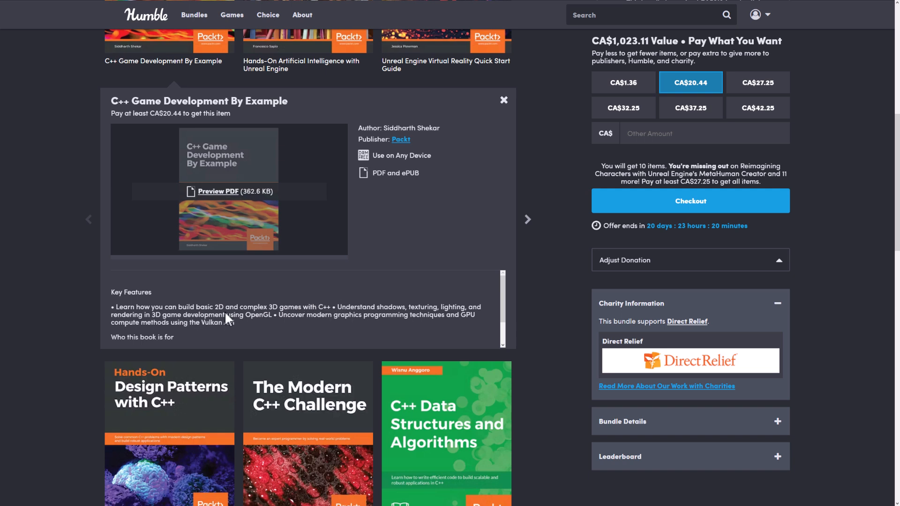
mouse_move(504, 119)
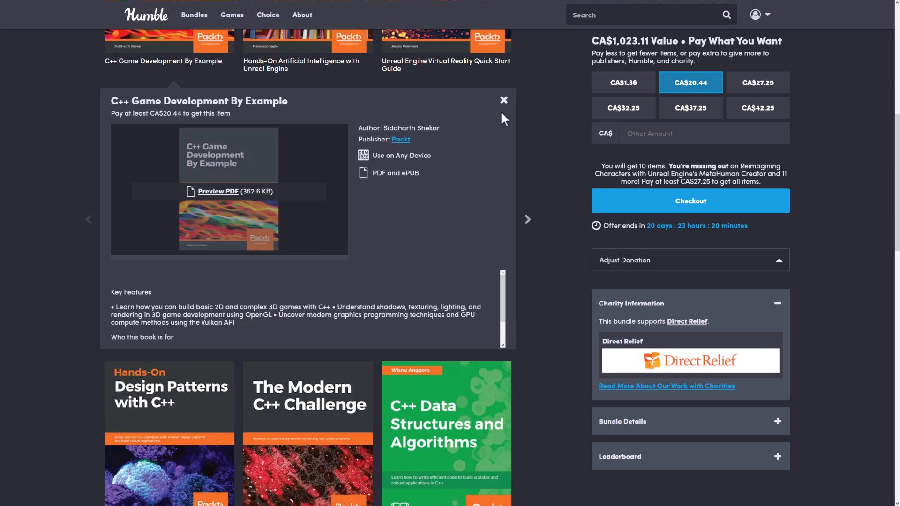
mouse_move(213, 329)
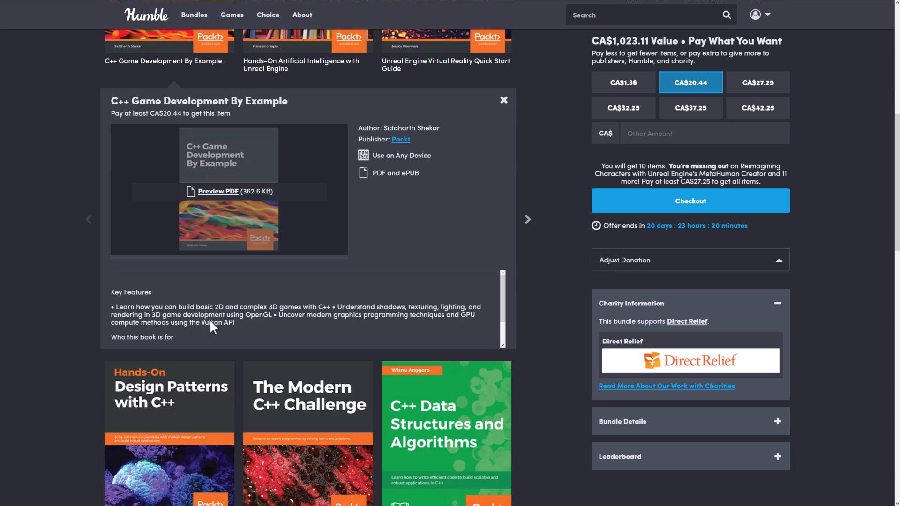
Step: Scroll the CA$20.44 10-item tier with the C++ Game Development By Example details open
scroll(down, 3)
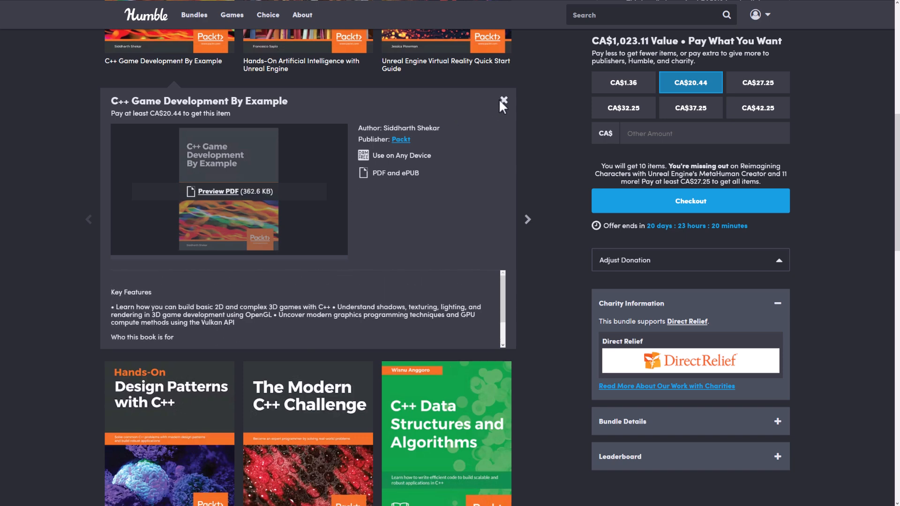
Step: Close the C++ Game Development By Example details and scroll through the ten CA$20.44 books
click(503, 102)
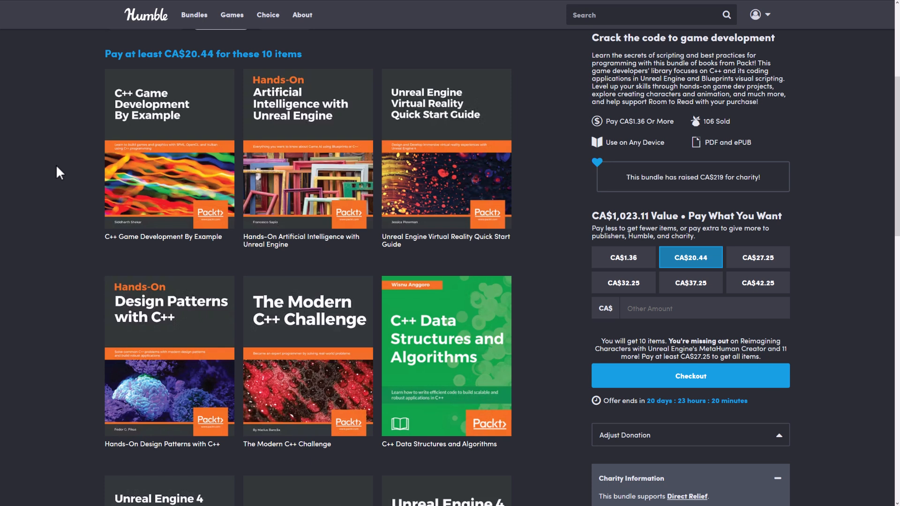
mouse_move(69, 225)
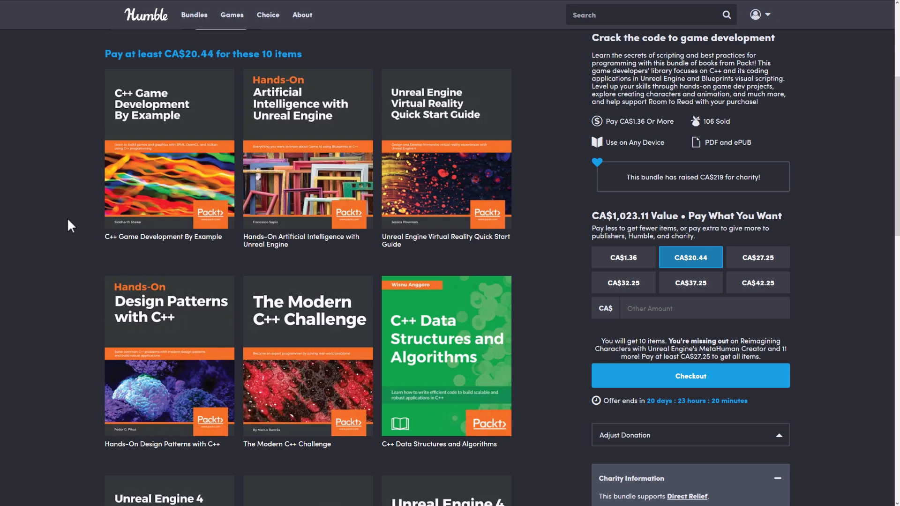
scroll(down, 3)
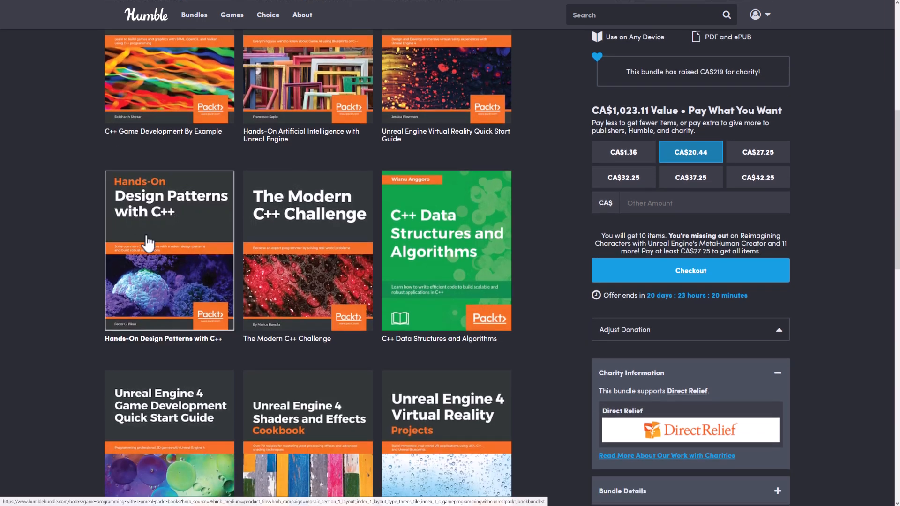
mouse_move(281, 220)
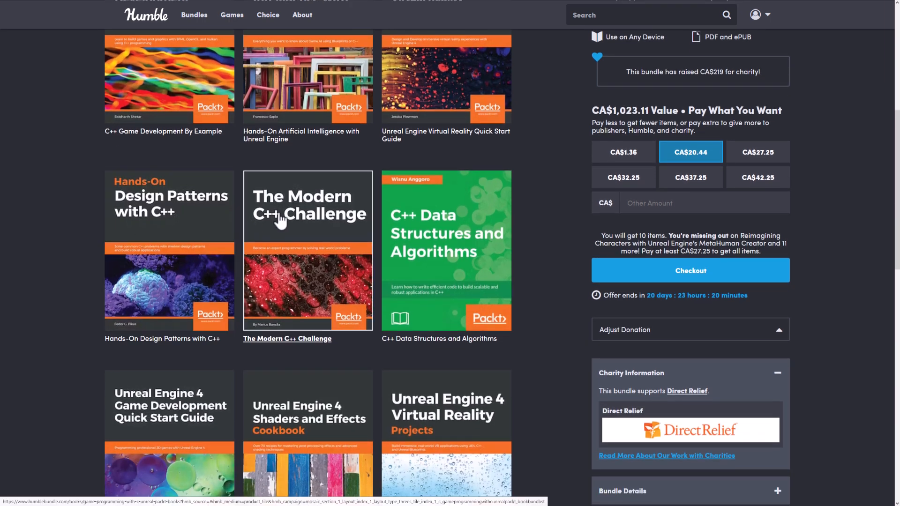
mouse_move(419, 218)
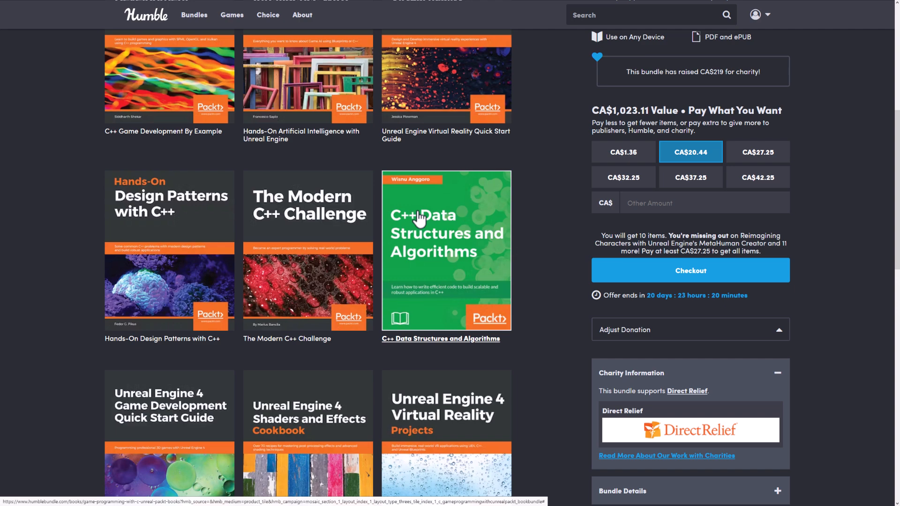
scroll(down, 3)
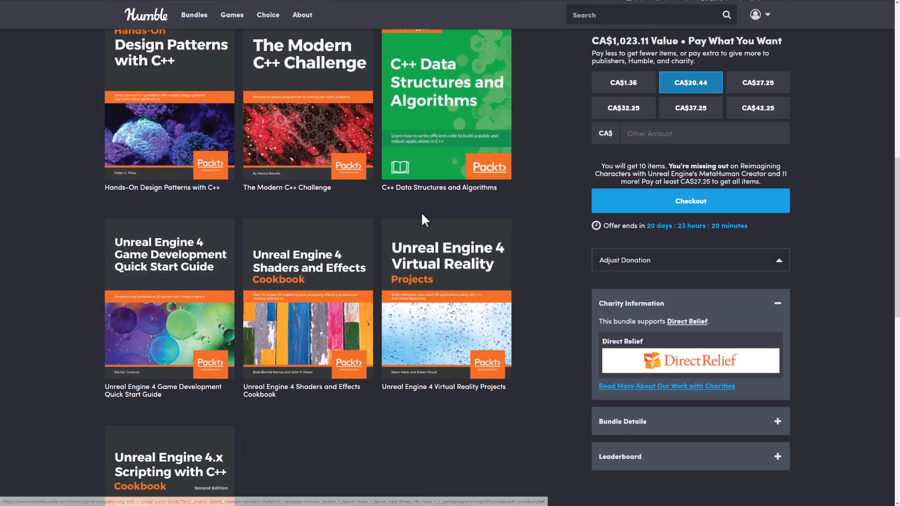
scroll(down, 3)
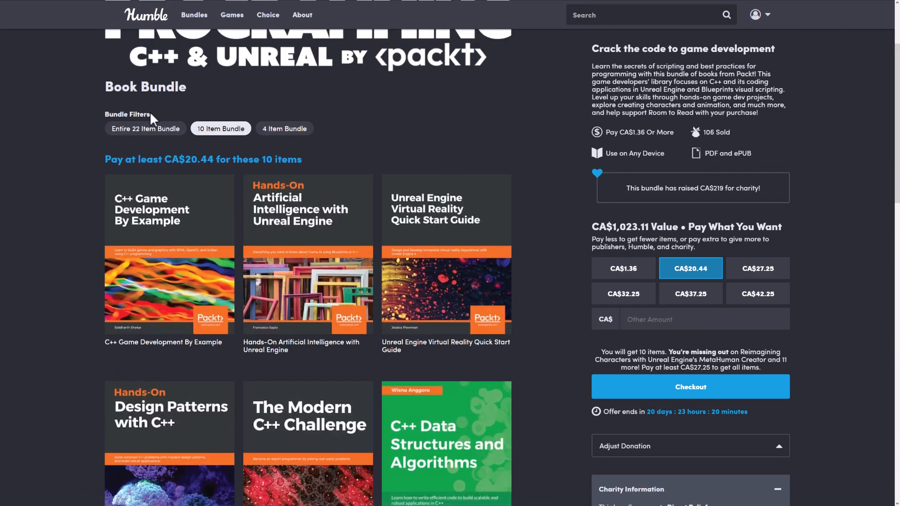
click(145, 128)
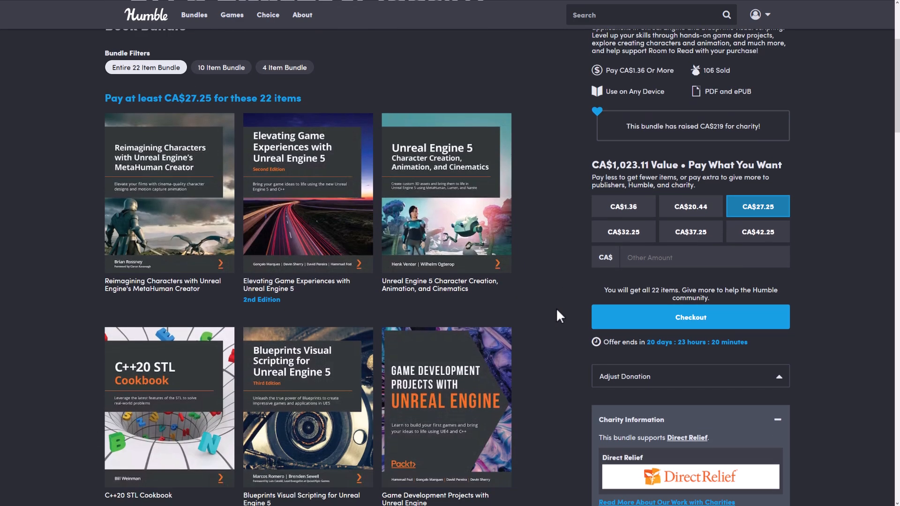
scroll(down, 3)
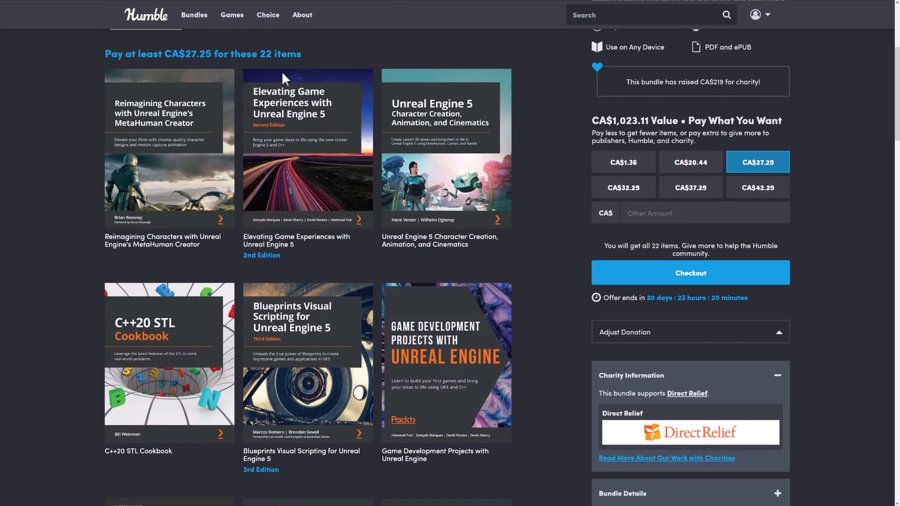
mouse_move(540, 282)
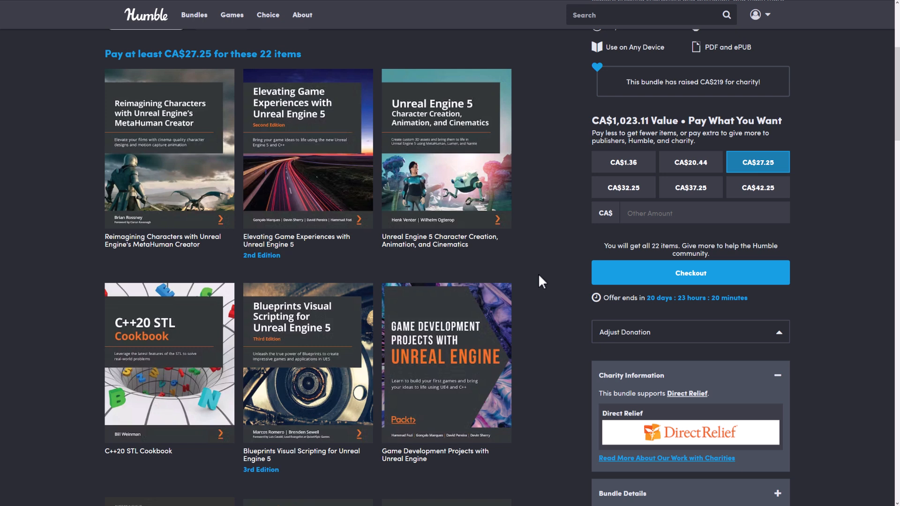
mouse_move(533, 276)
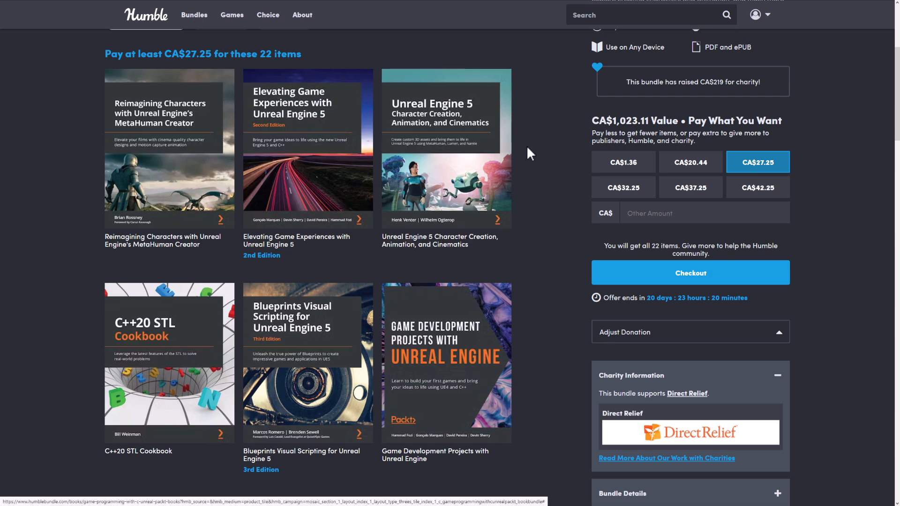
scroll(down, 3)
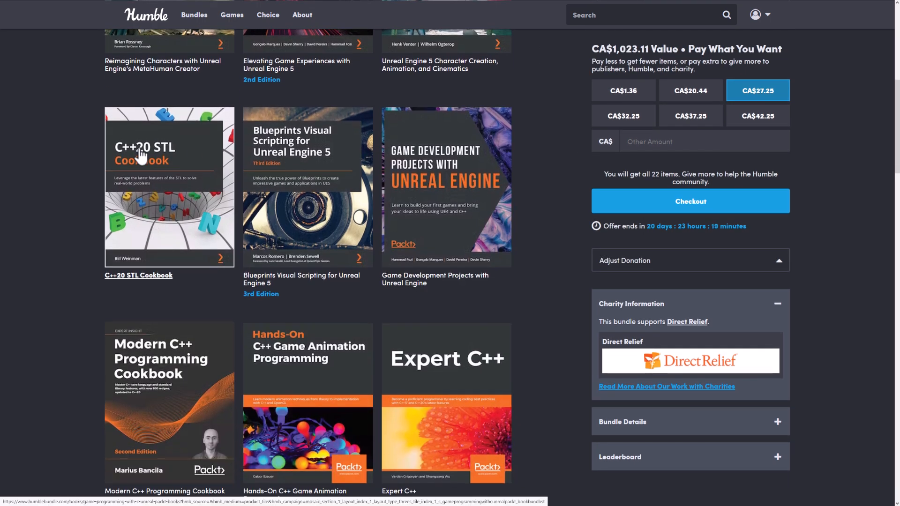
mouse_move(307, 141)
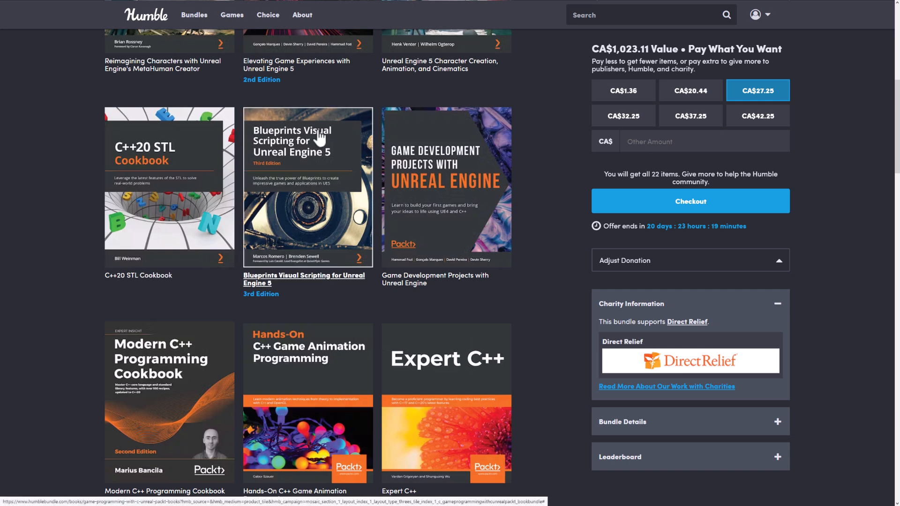
mouse_move(306, 153)
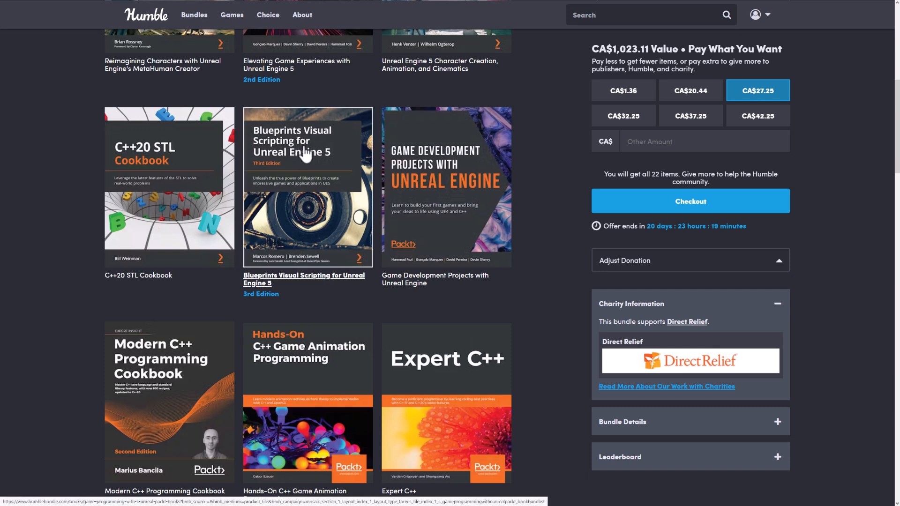
mouse_move(419, 163)
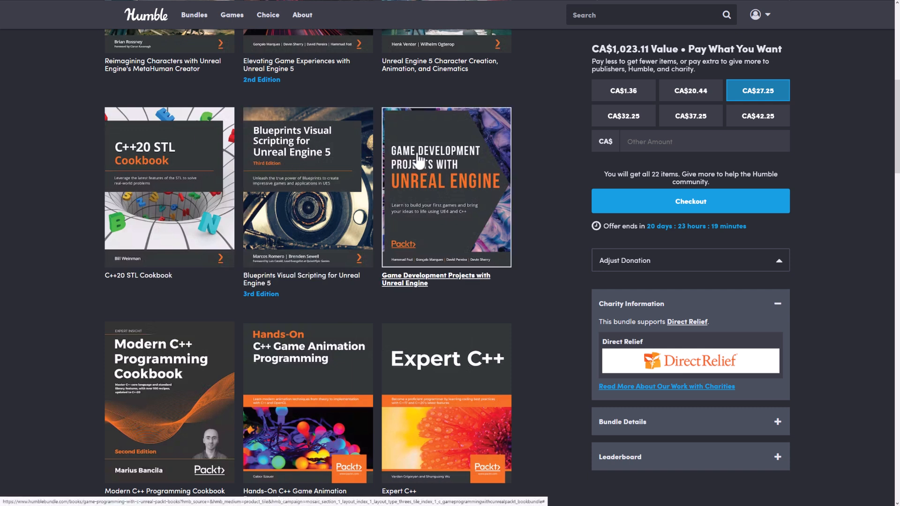
scroll(down, 3)
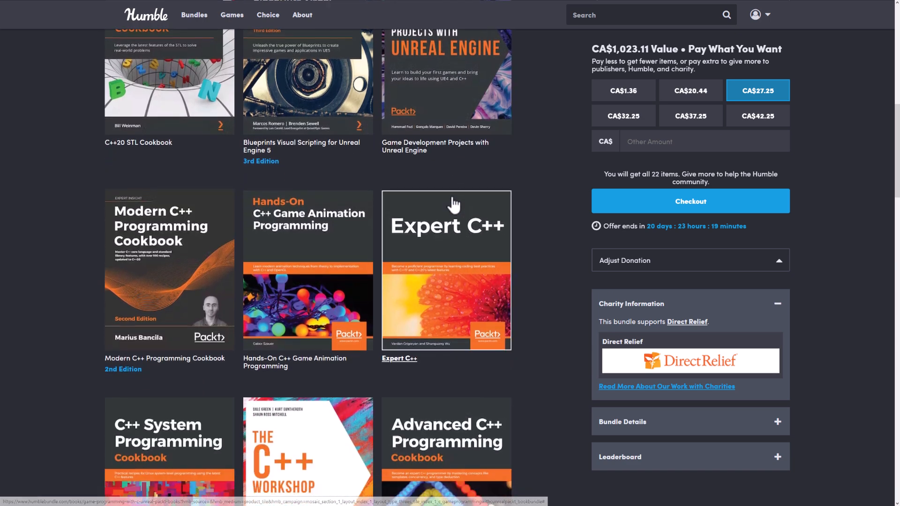
scroll(down, 3)
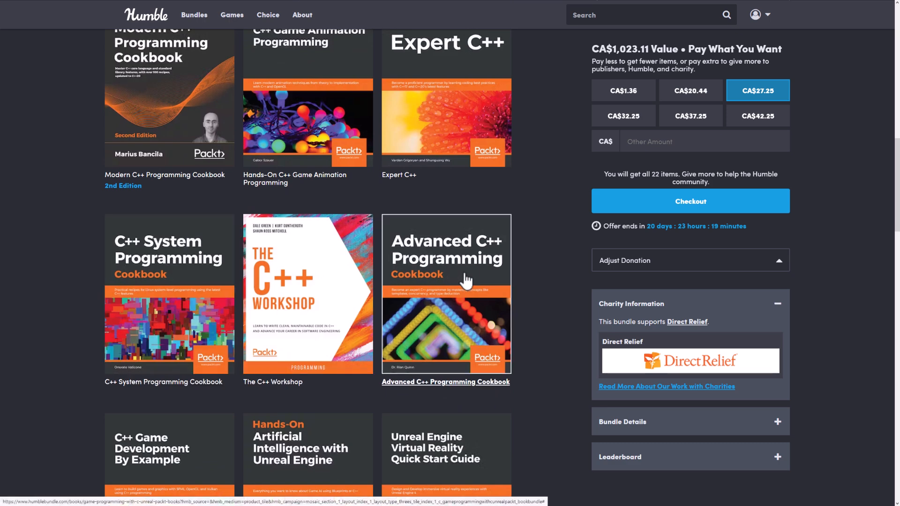
scroll(down, 3)
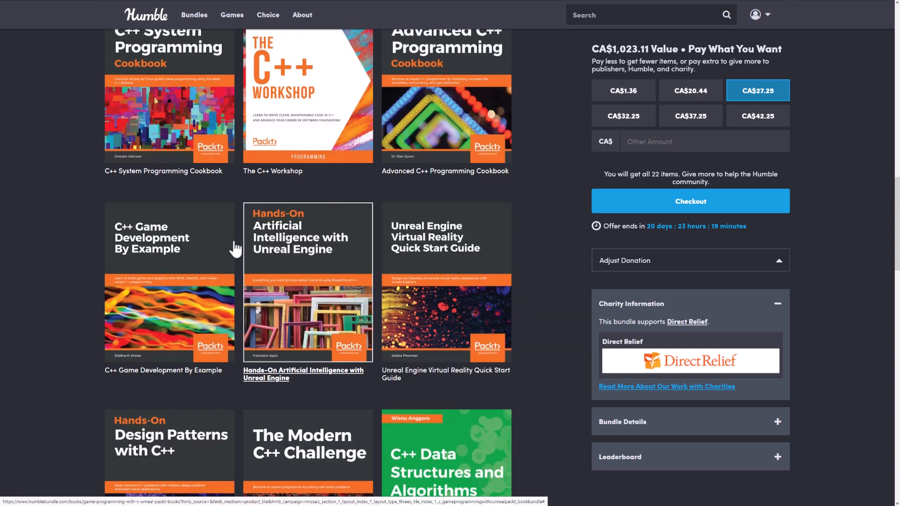
scroll(down, 3)
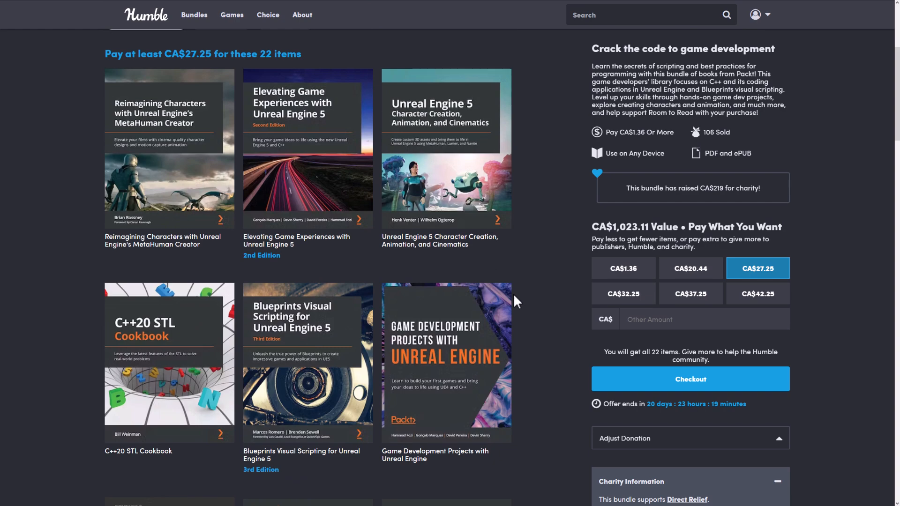
scroll(down, 3)
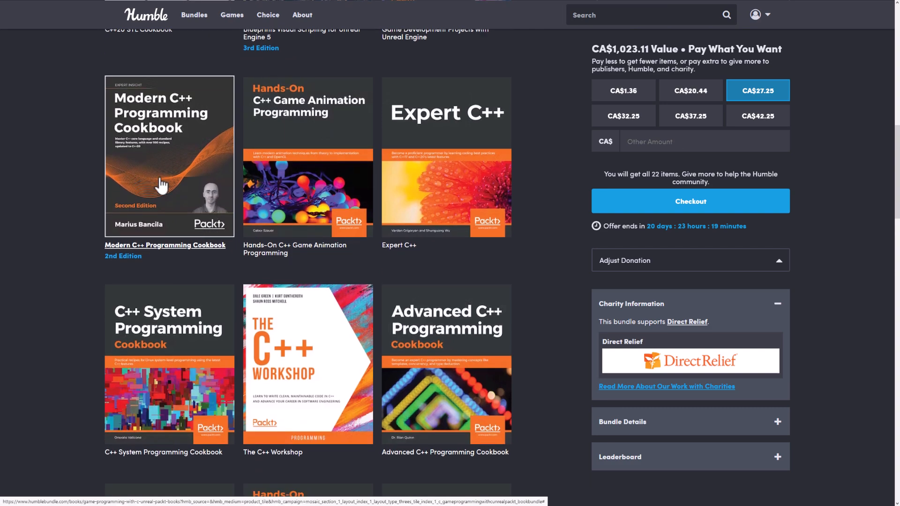
scroll(down, 3)
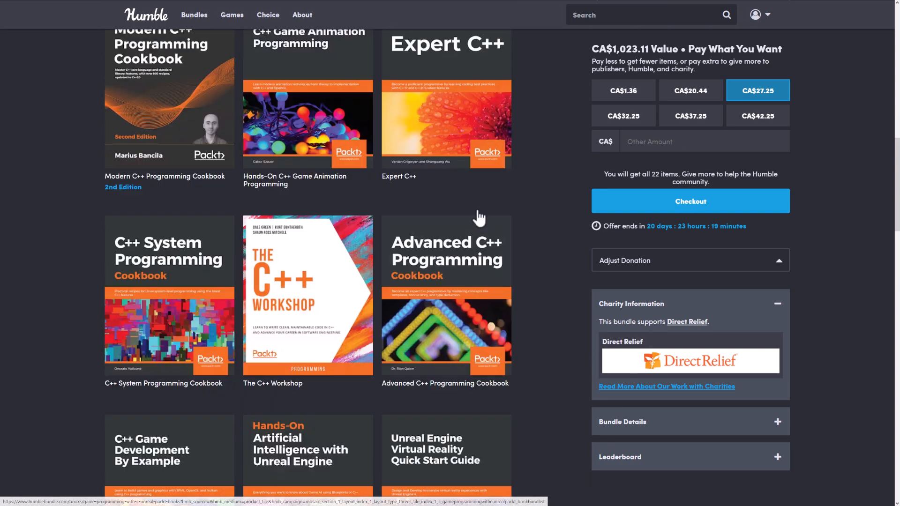
scroll(down, 3)
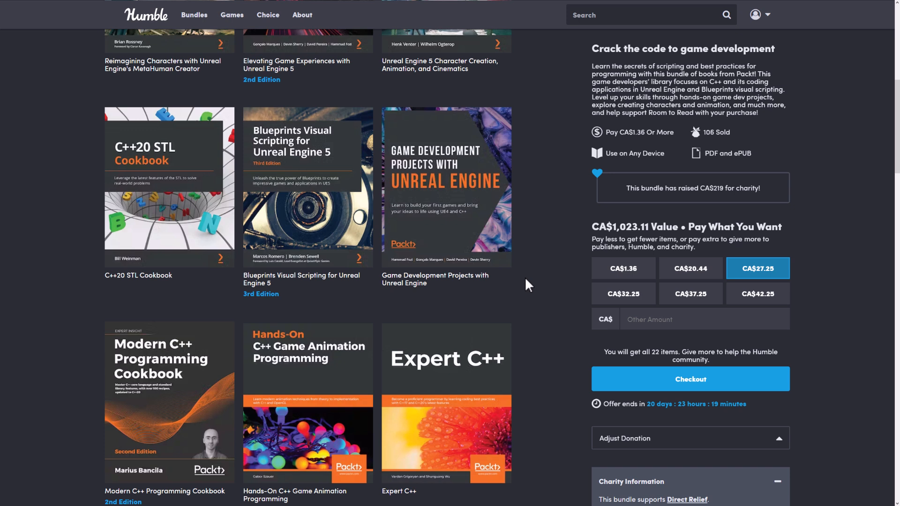
mouse_move(528, 289)
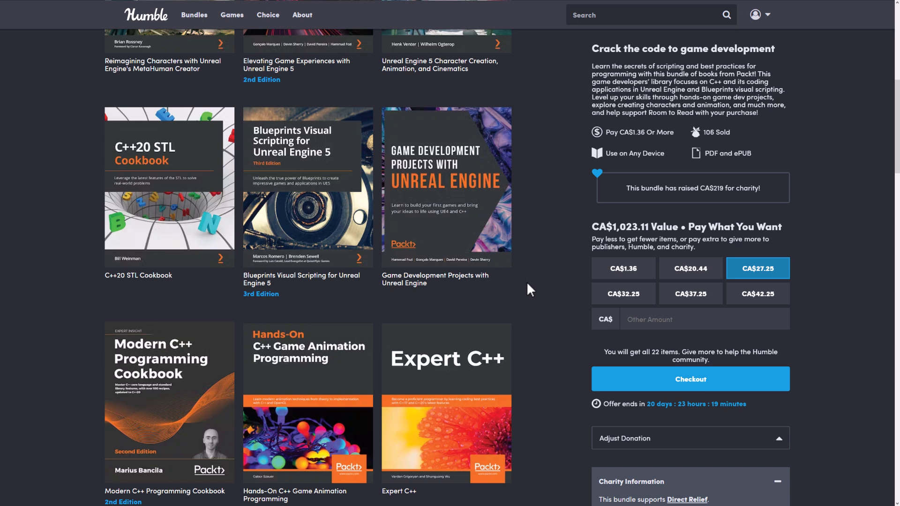
click(690, 379)
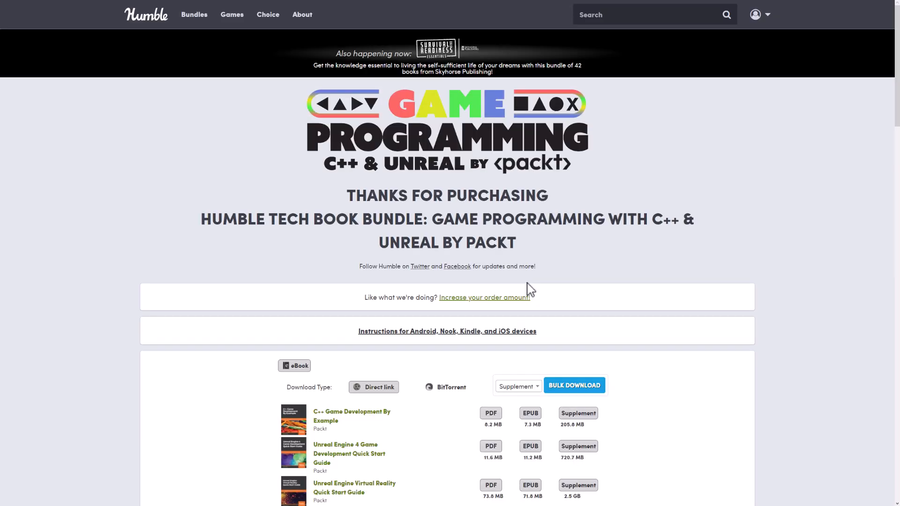
Step: Scroll the download page to the end of the books' PDF, EPUB and Supplement links
scroll(down, 3)
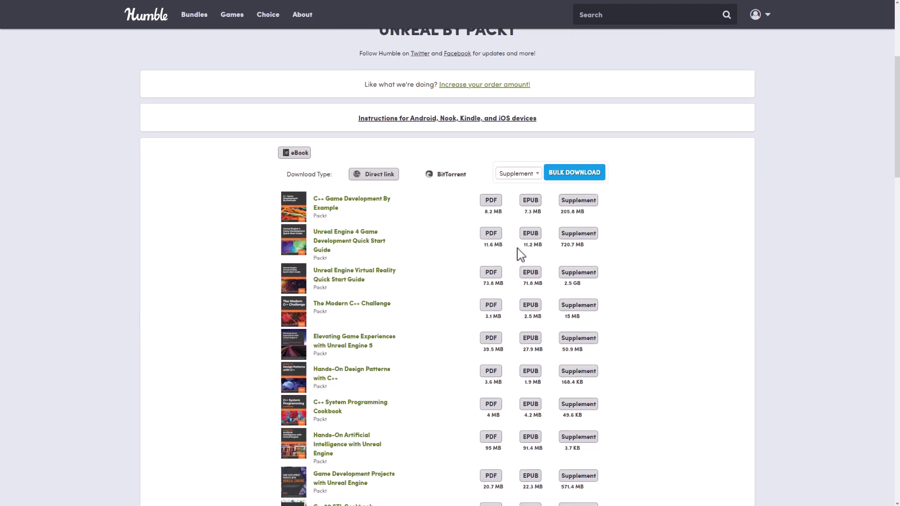
scroll(down, 3)
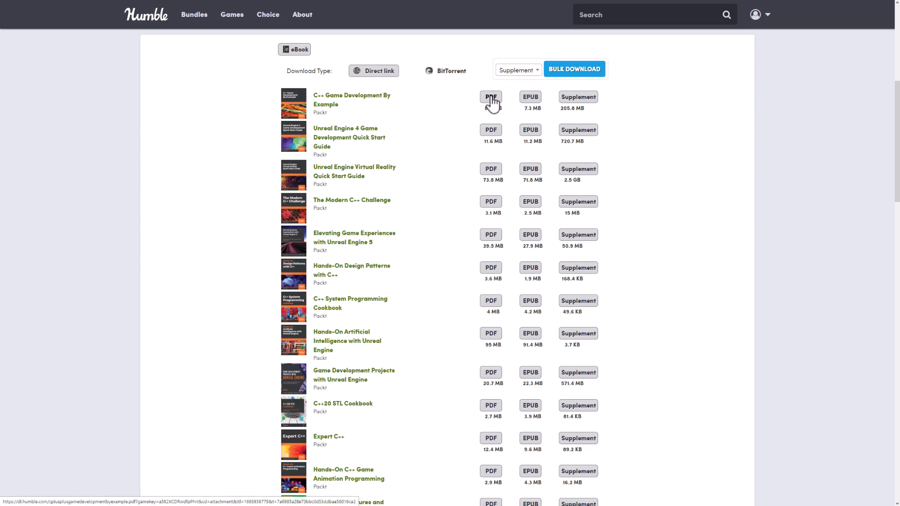
scroll(down, 3)
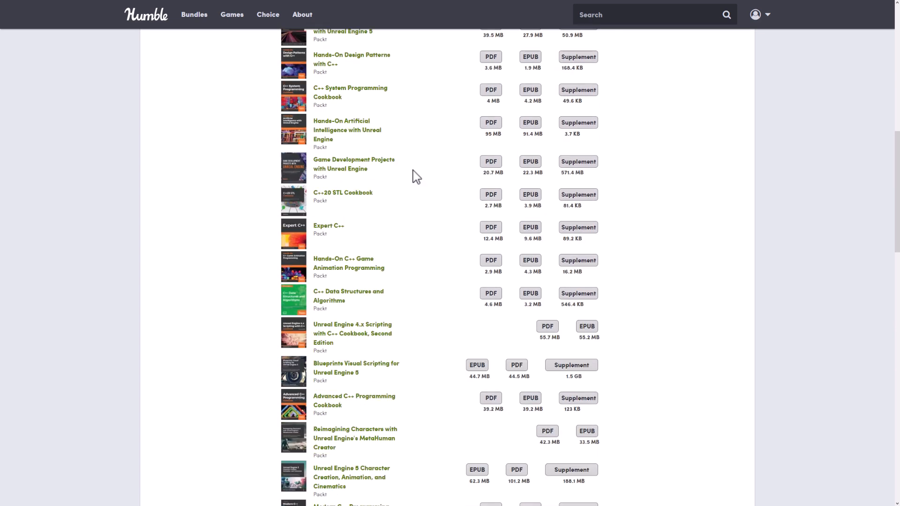
scroll(down, 3)
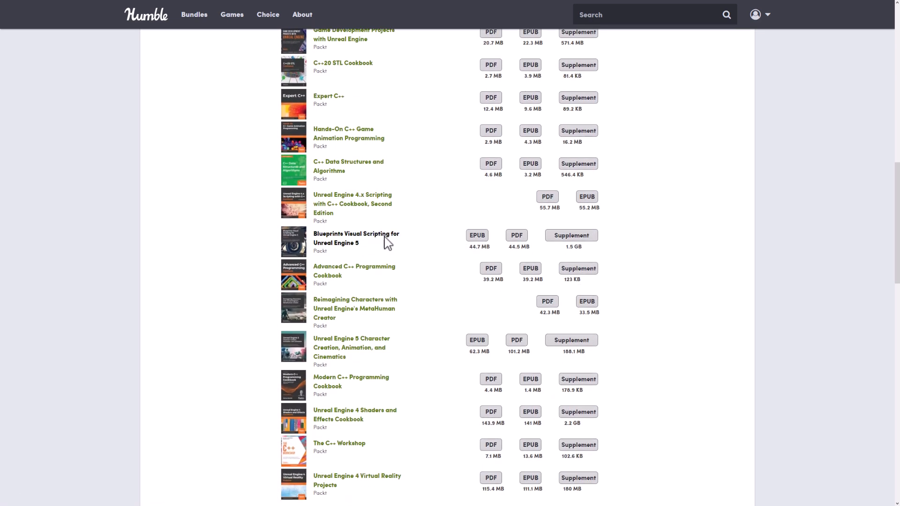
scroll(down, 3)
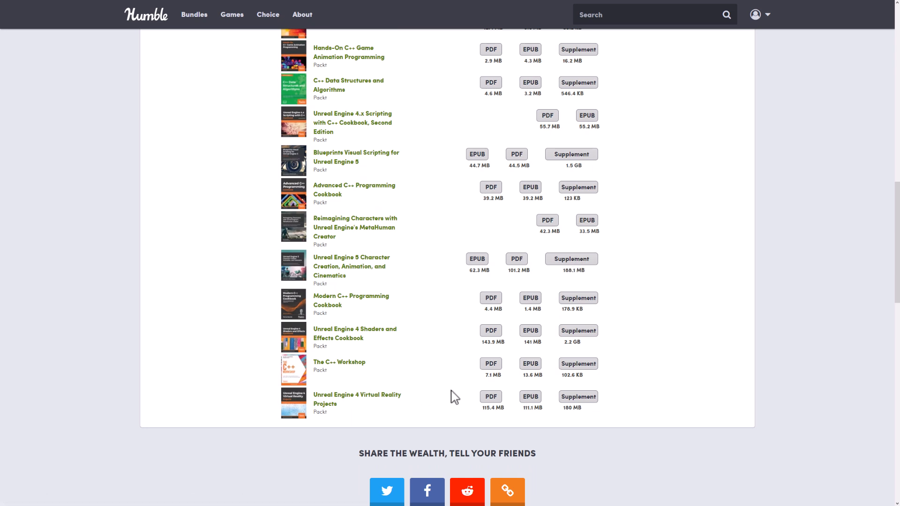
mouse_move(578, 397)
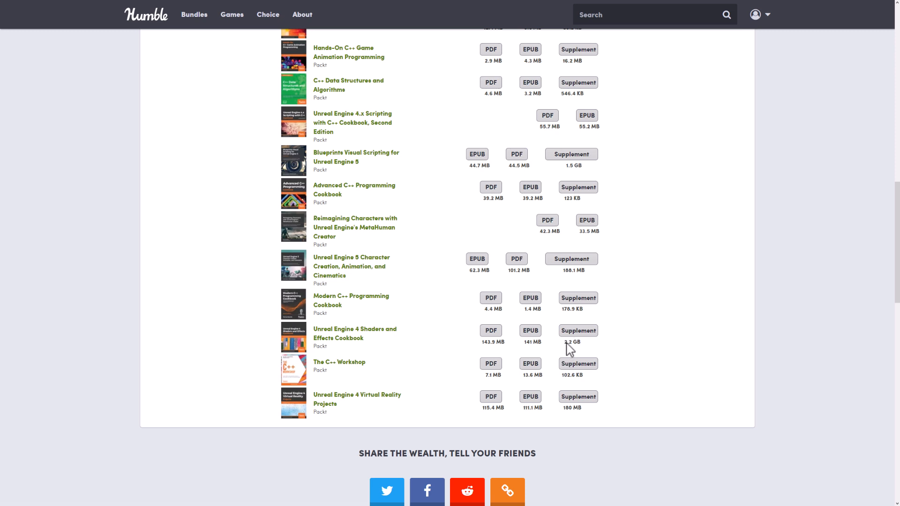
mouse_move(529, 331)
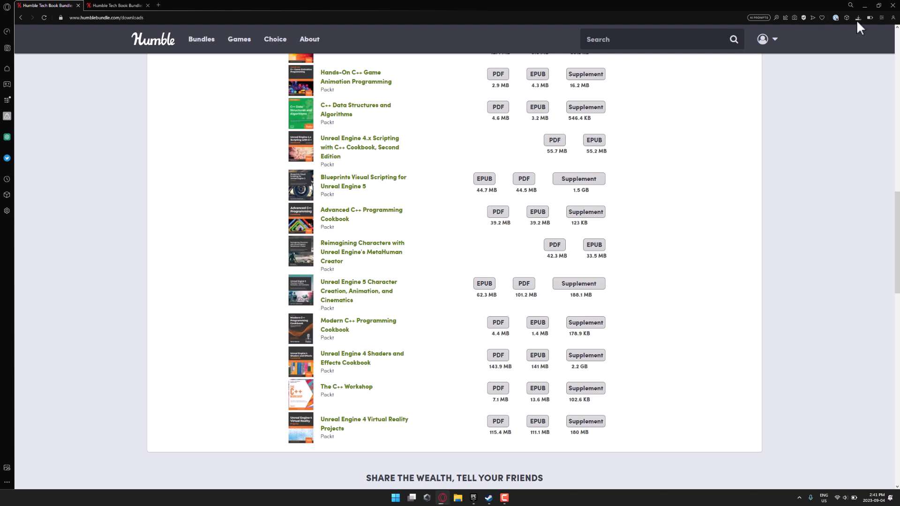
Step: Open unrealengine4shadersandeffectscookbook.pdf from Opera's recent downloads list
click(858, 18)
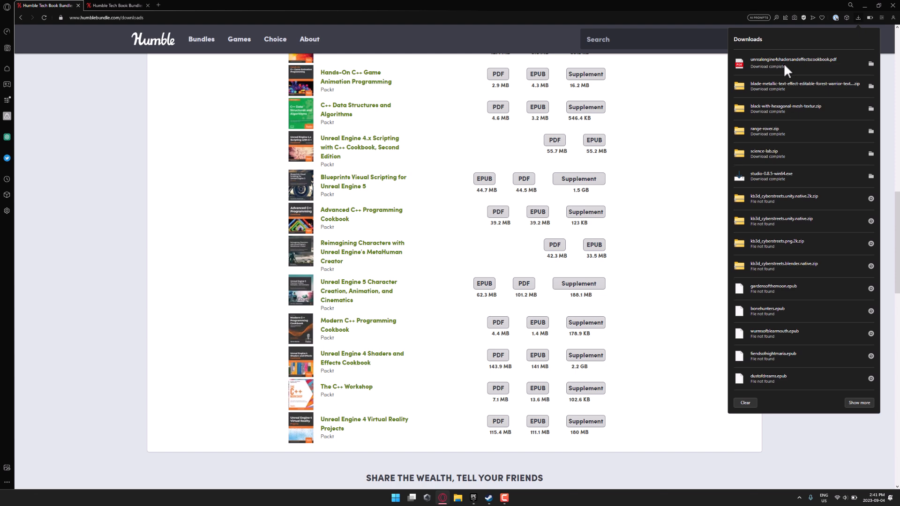
click(794, 61)
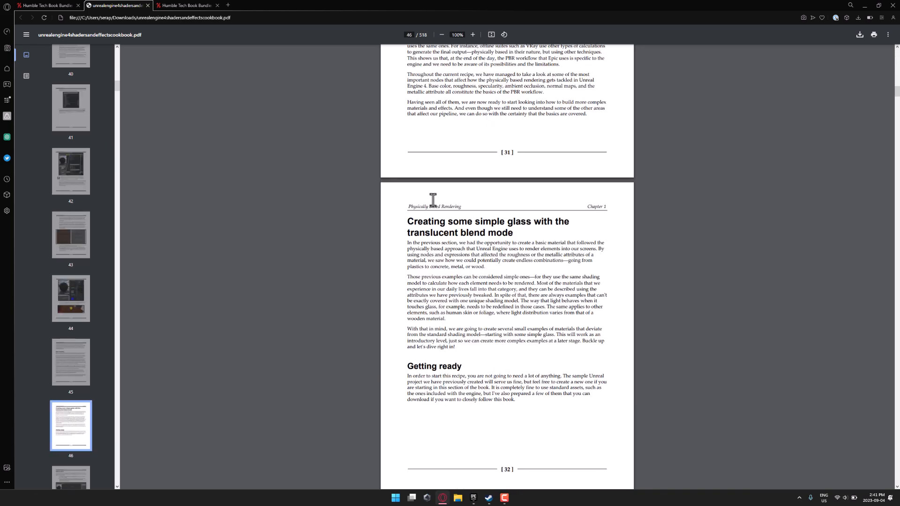
Step: Scroll through the 518-page Shaders and Effects Cookbook PDF
scroll(down, 3)
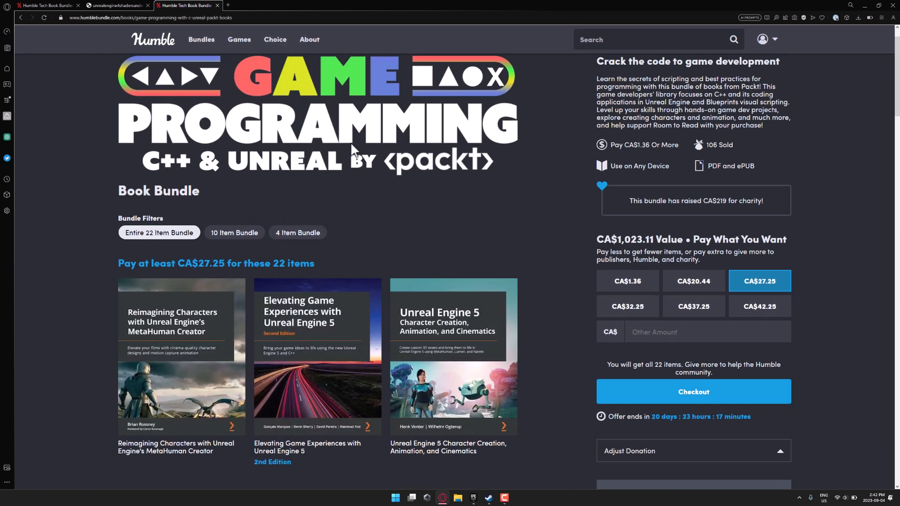
scroll(down, 3)
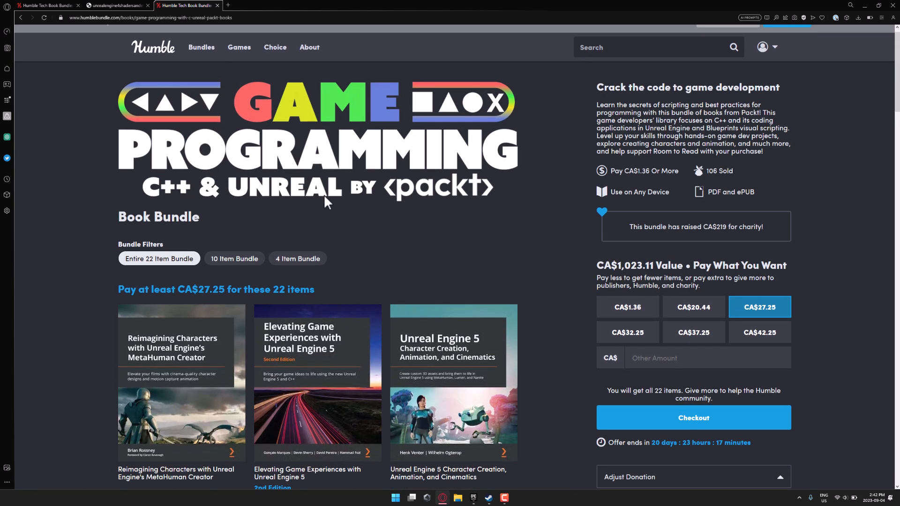
mouse_move(581, 256)
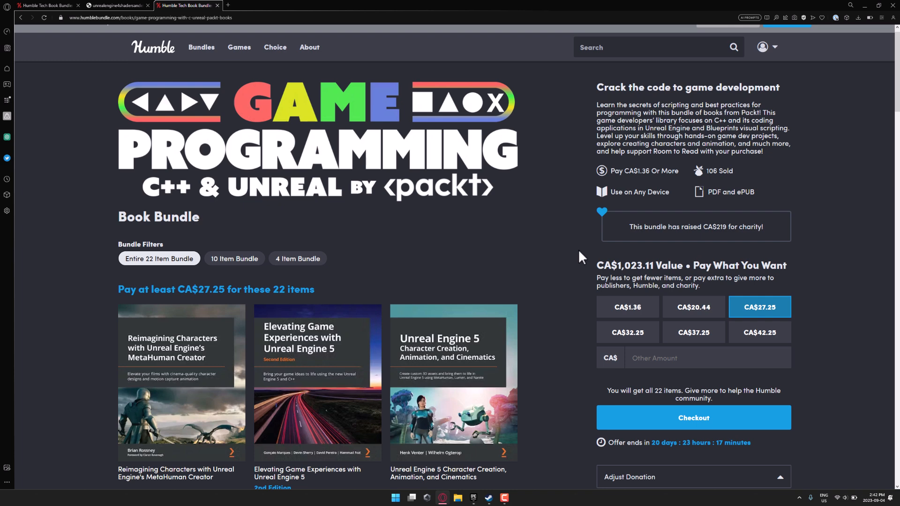
scroll(down, 3)
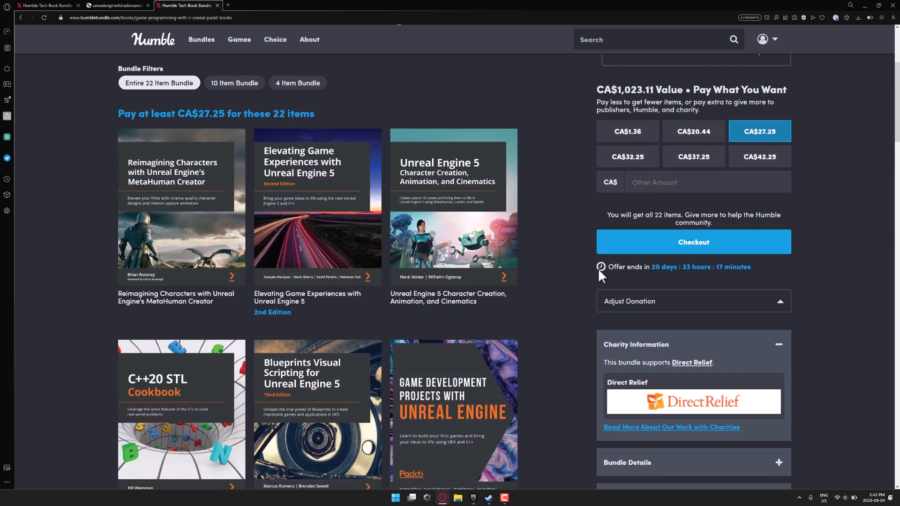
scroll(down, 3)
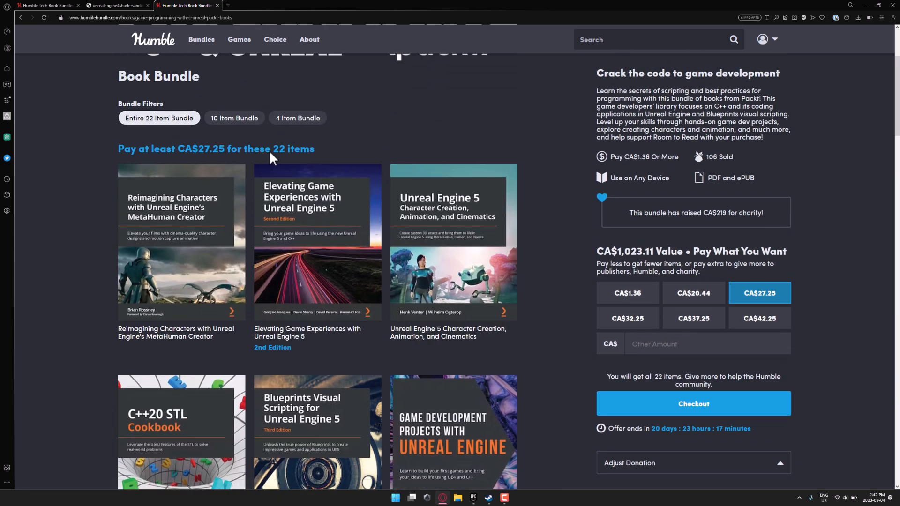
scroll(down, 3)
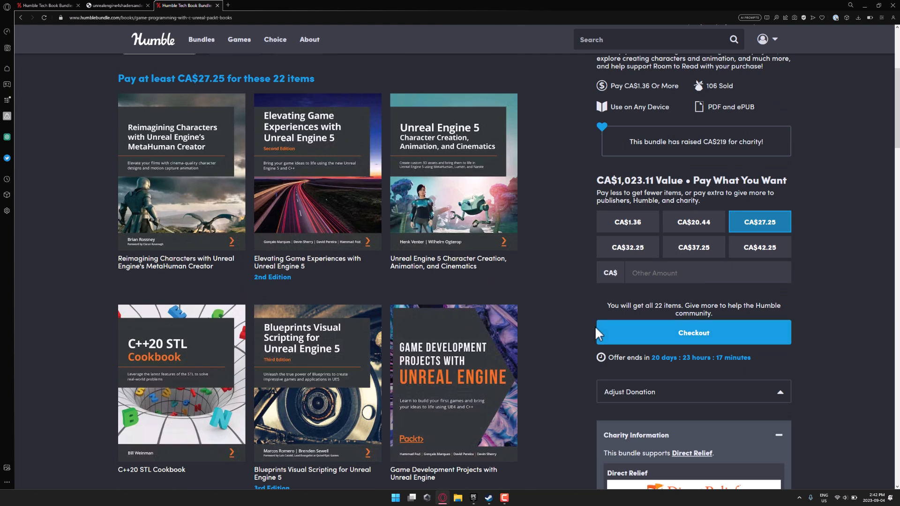